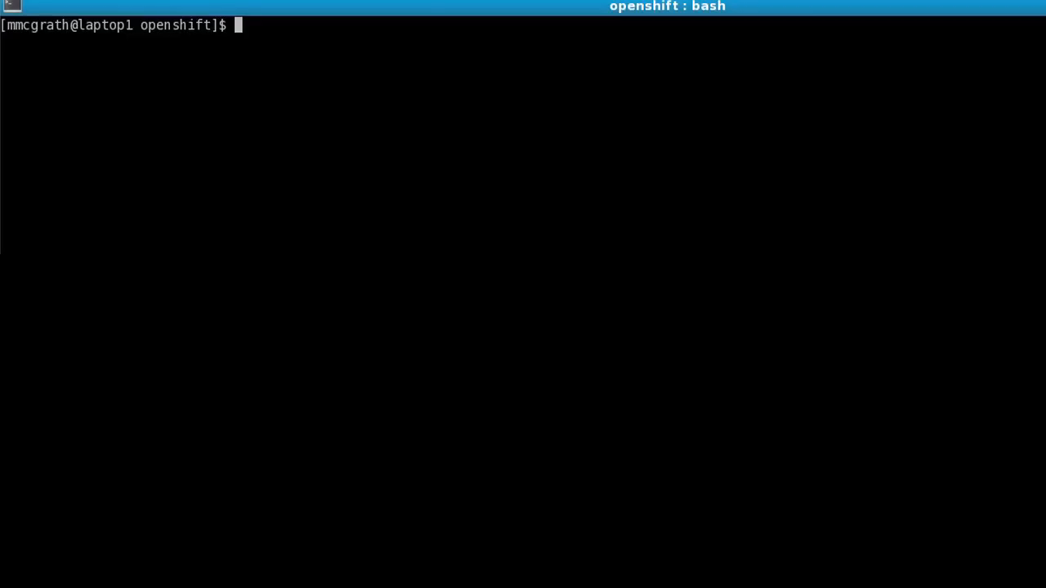
Step: Create the OpenShift application demo1 of type php-5.3.2 with rhc-create-app
type("rhc-create-app -a")
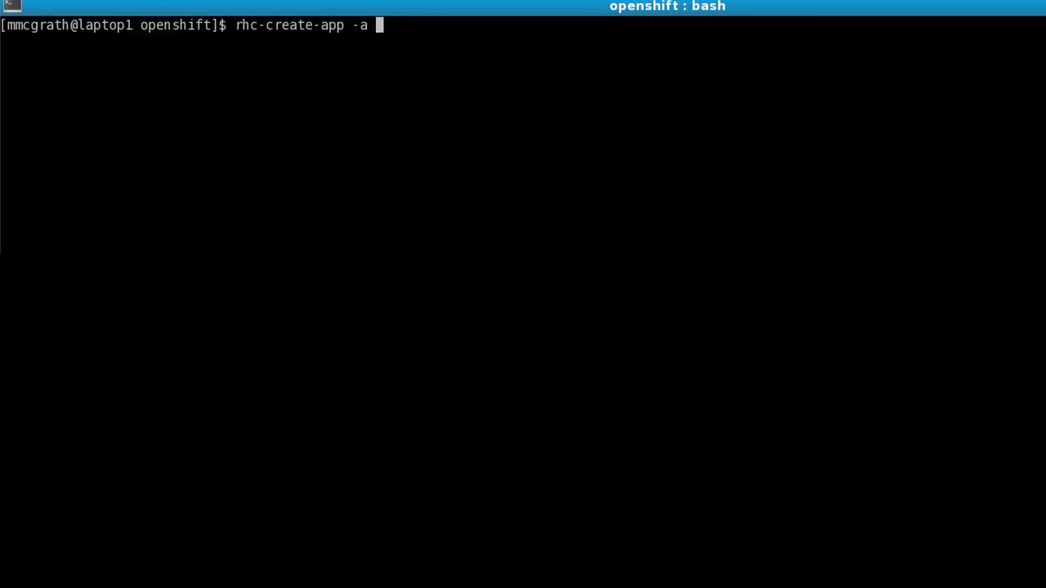
type("demo1 -t")
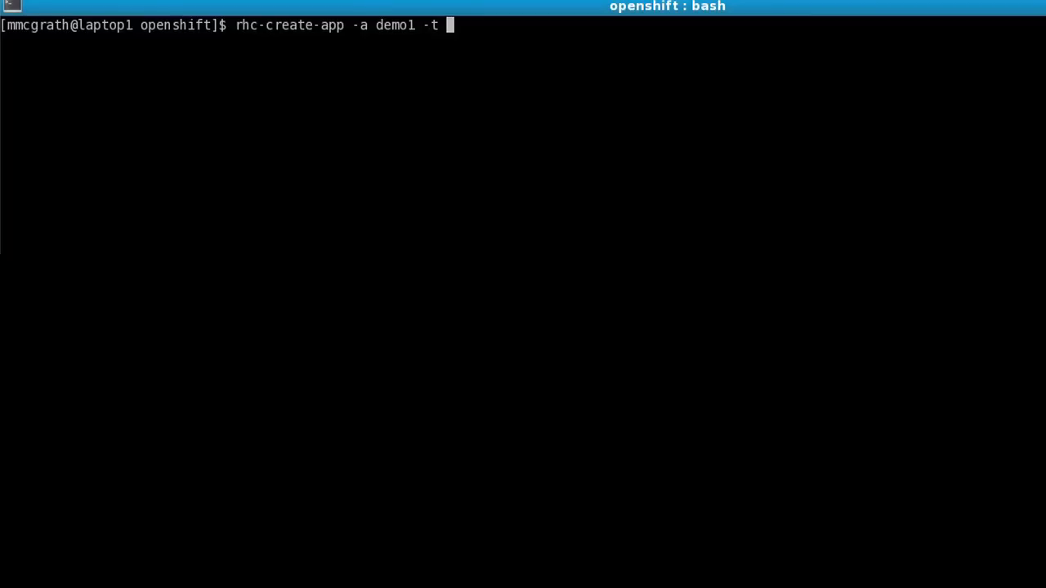
type("php-5.3.2")
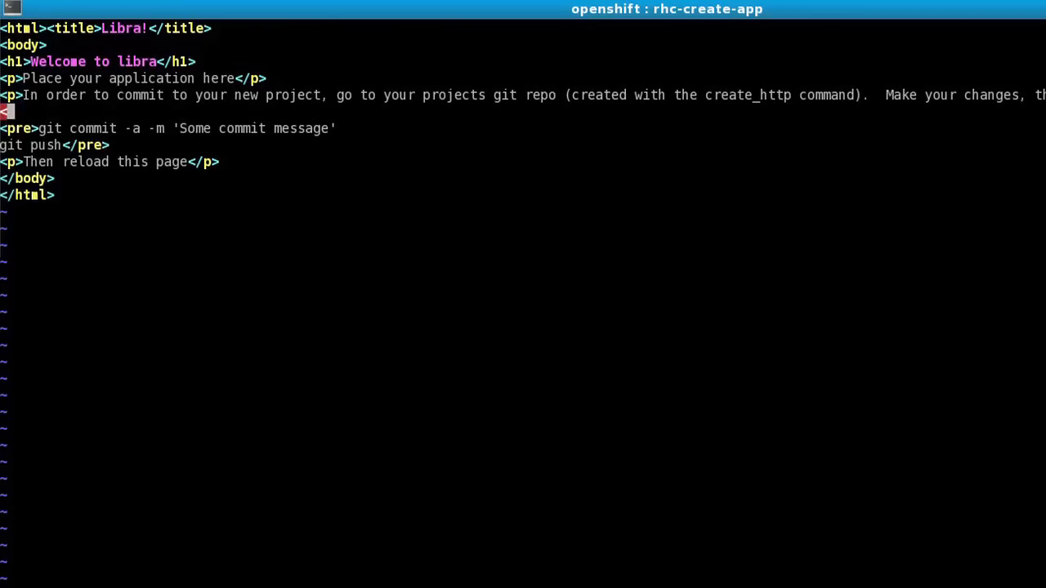
Step: Add the line <?php phpinfo(); to index.php in vim insert mode
type("<?php php")
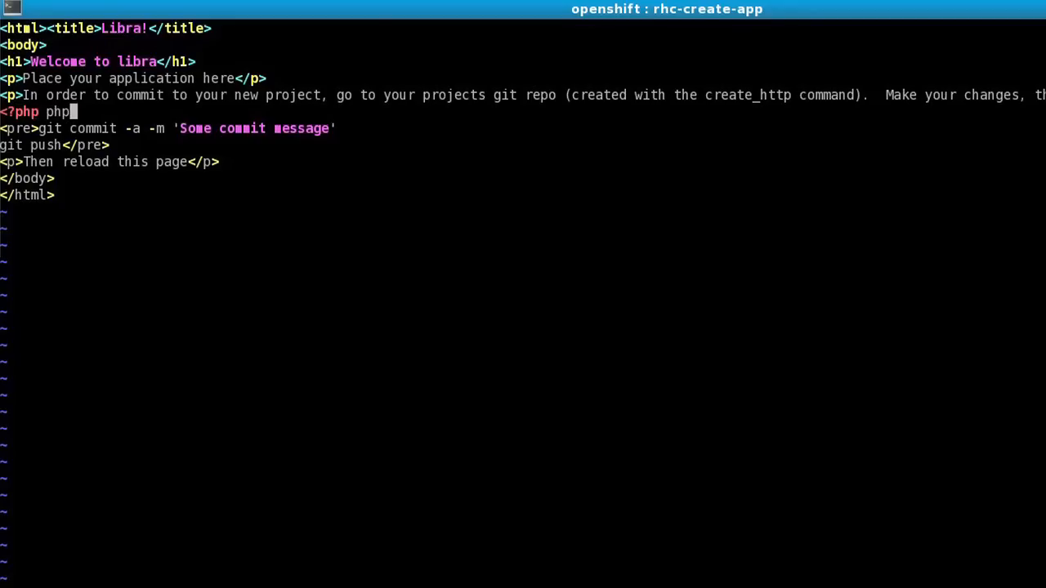
type("info();")
type("git push")
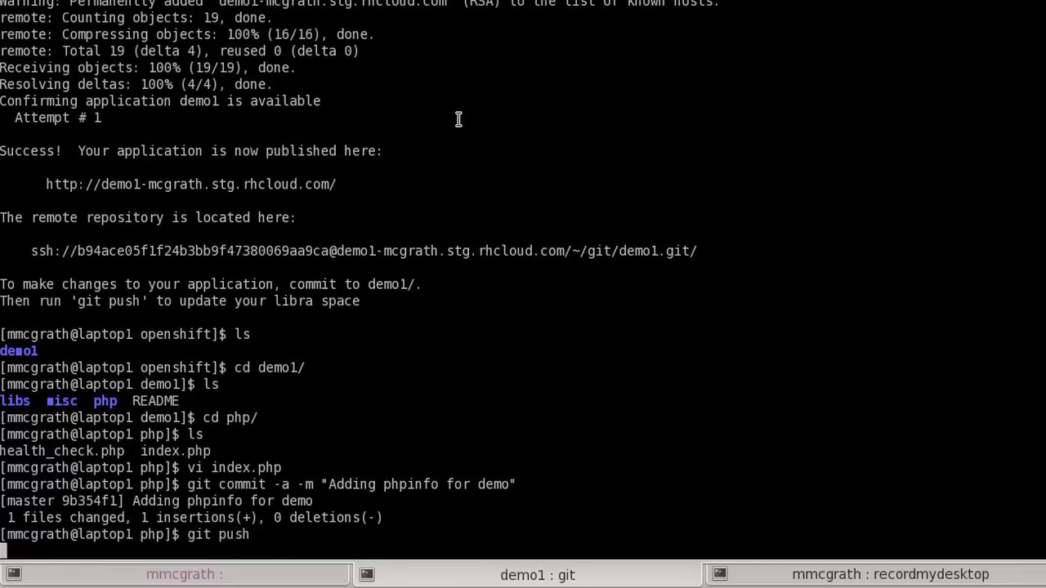
Step: Push the "Adding phpinfo for demo" commit to the demo1 remote, updating master
key("Return")
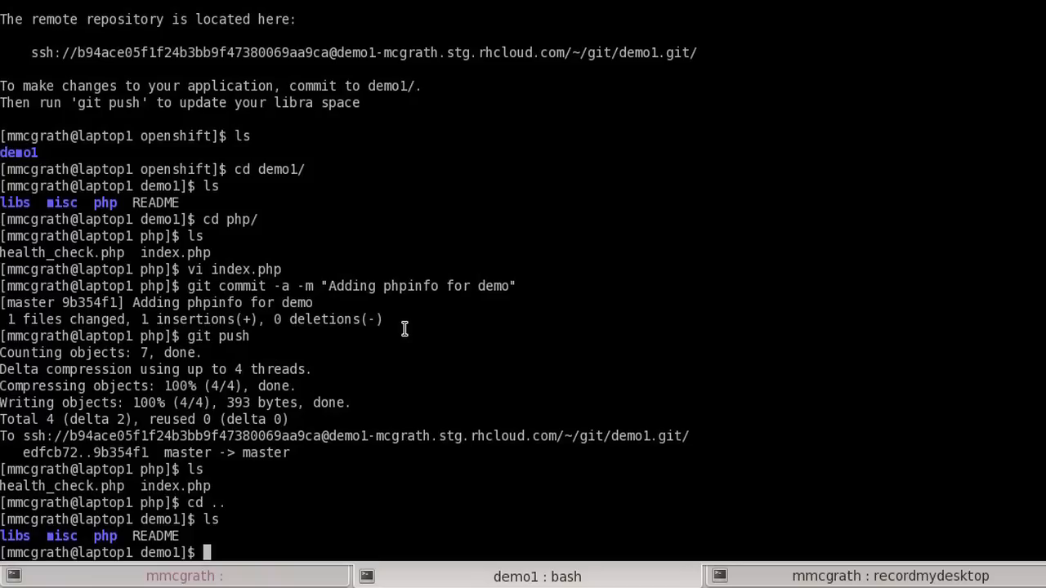
type("rhc-c")
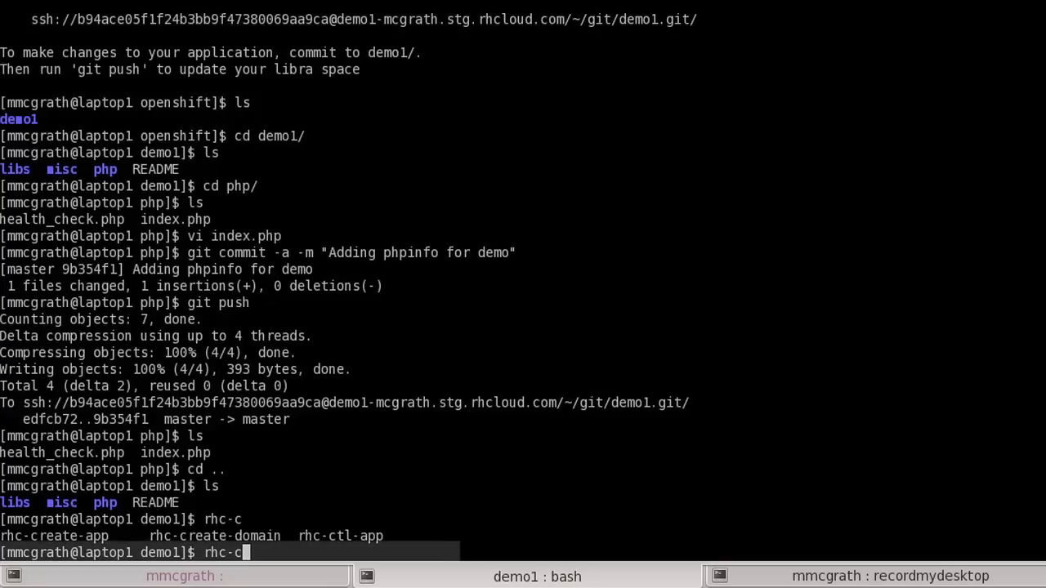
Step: Restart demo1 with rhc-ctl-app -a demo1 -c restart, returning Success
type("tl-app -a demo1 -c")
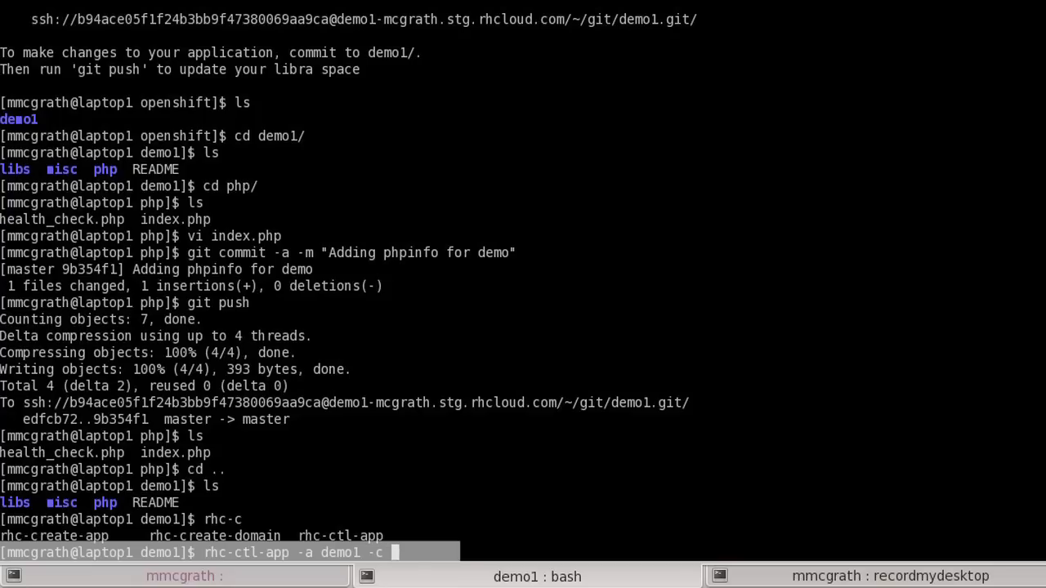
type("rest")
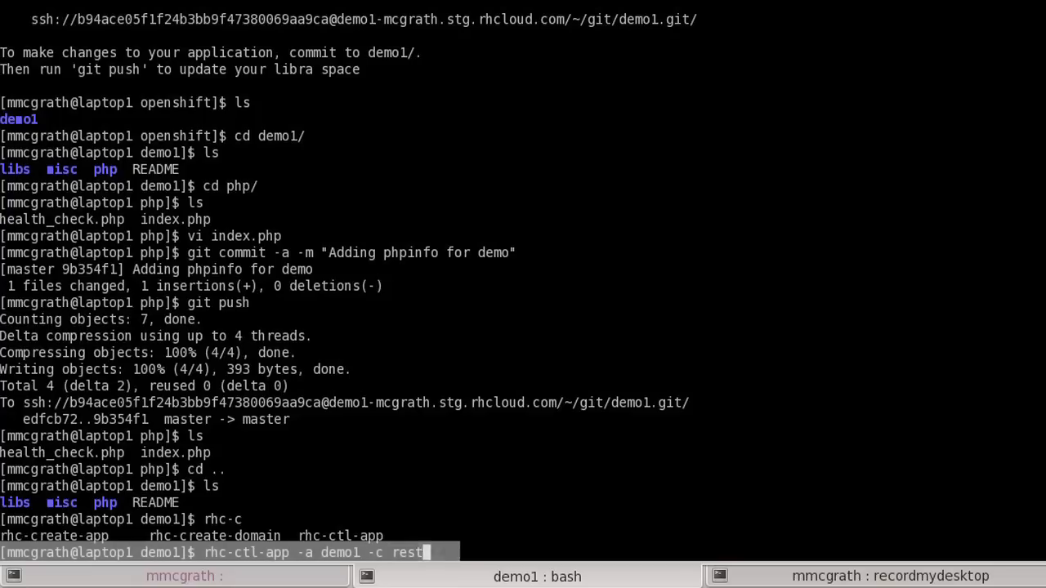
key("Return")
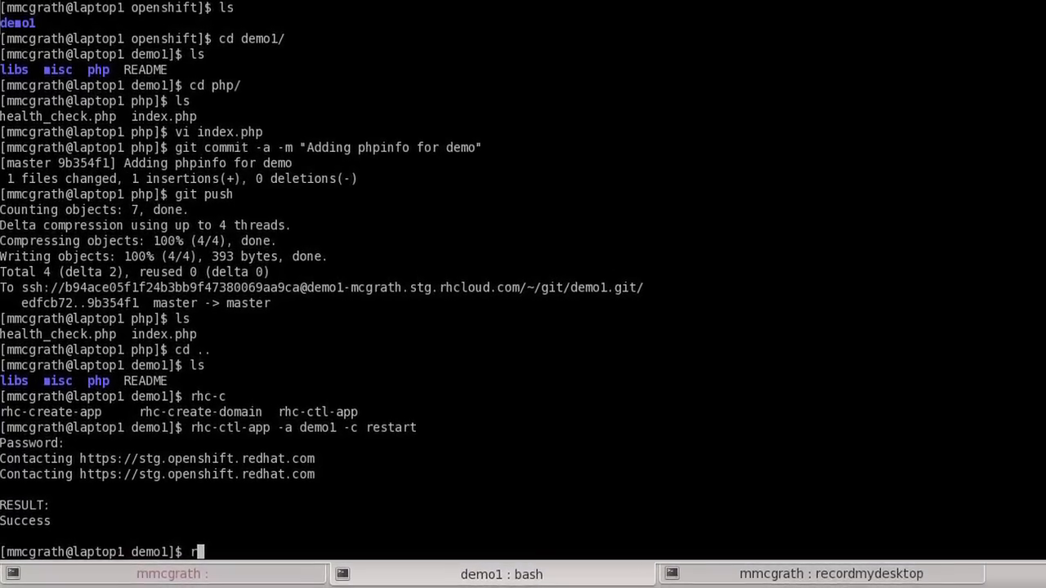
Step: Pull a snapshot of demo1 down to demo1.tar.gz with rhc-snapshot -a demo1
type("hc-snapshot -a demo1")
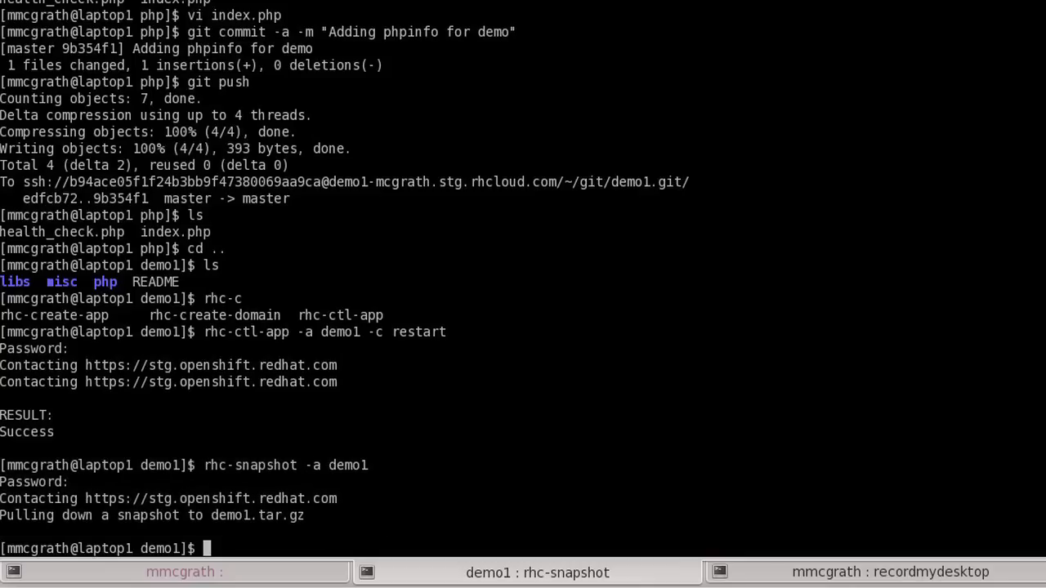
type("rhc-")
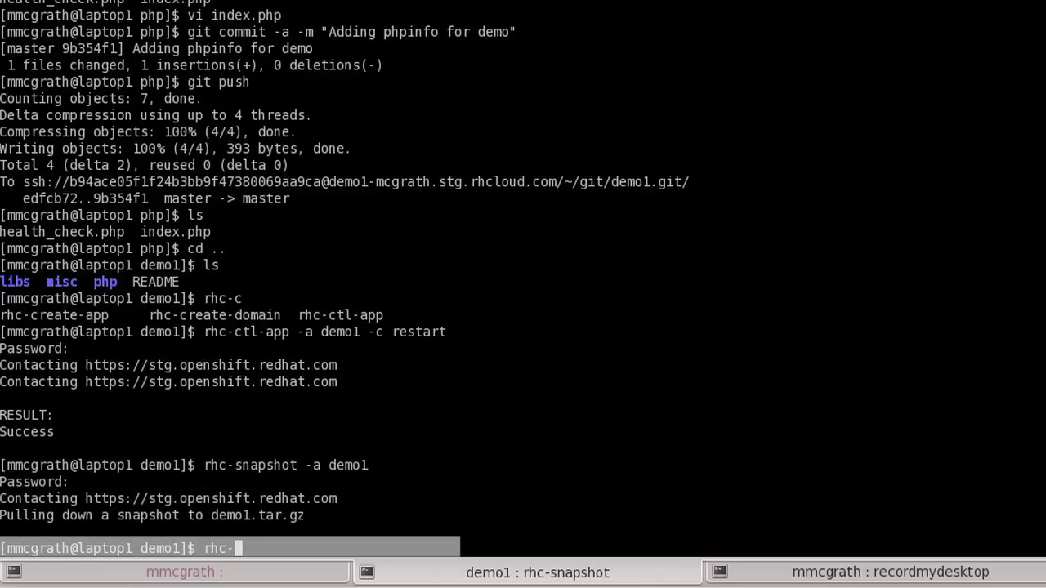
Step: Begin another rhc-ctl-app command for demo1 at the shell prompt
type("ctl-app")
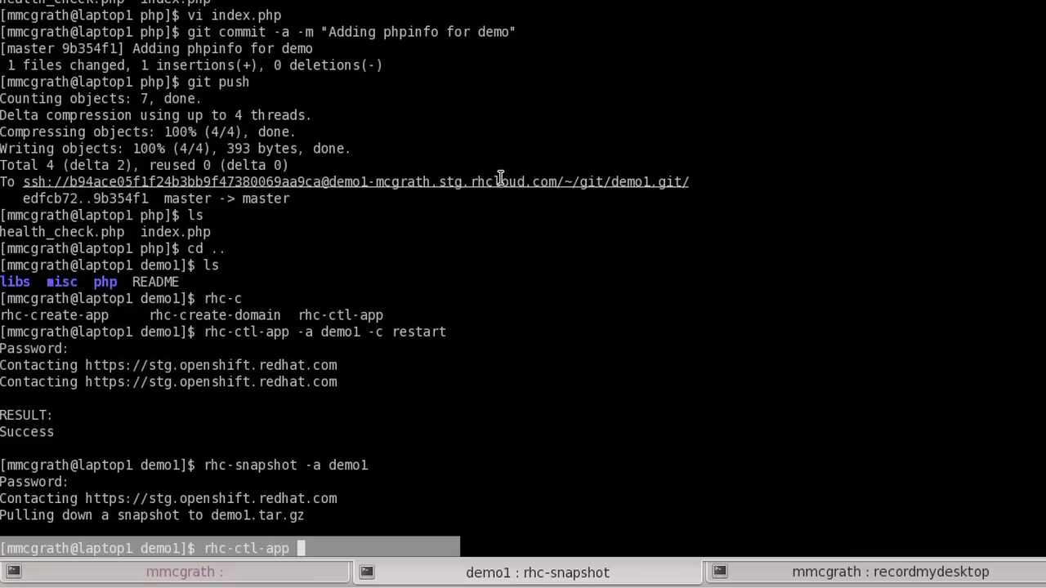